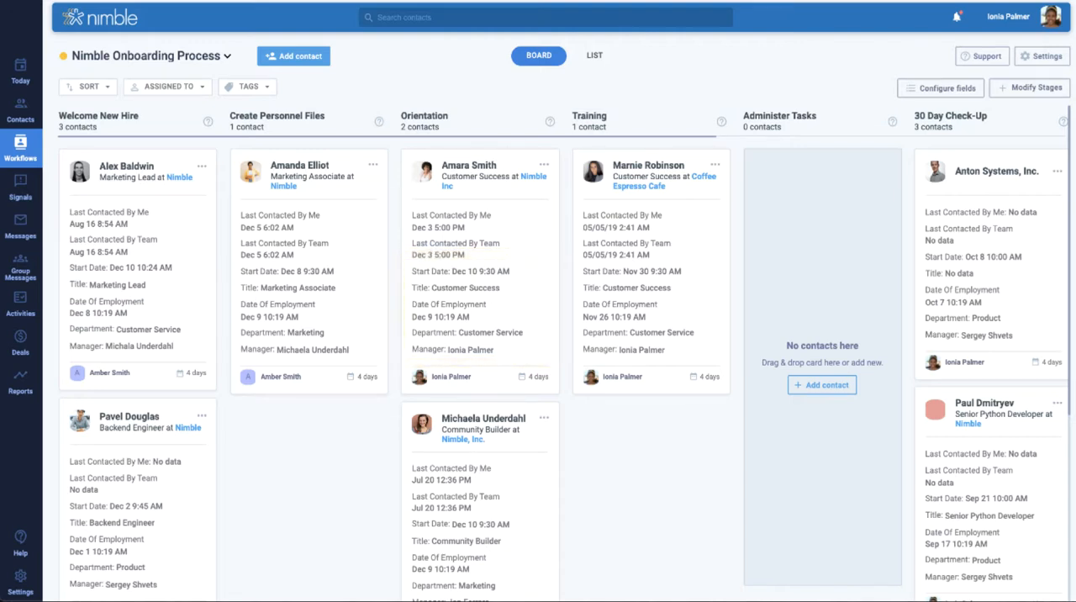
# In the list view, set the Marketing Lead's Date of Employment to Dec 9 and return to Board.
pyautogui.click(592, 57)
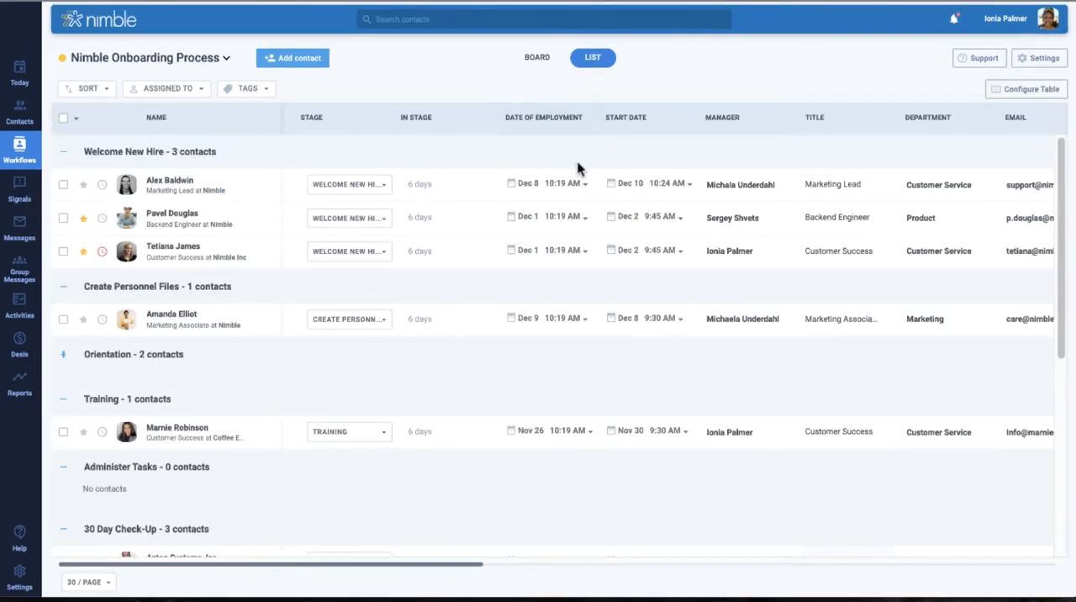
pyautogui.click(524, 183)
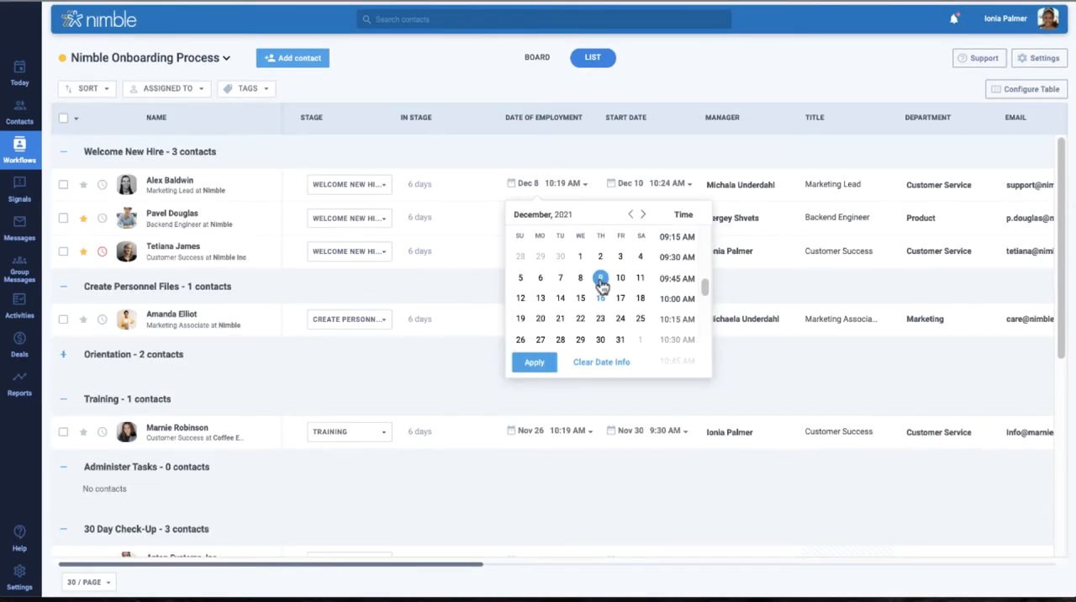
pyautogui.click(535, 363)
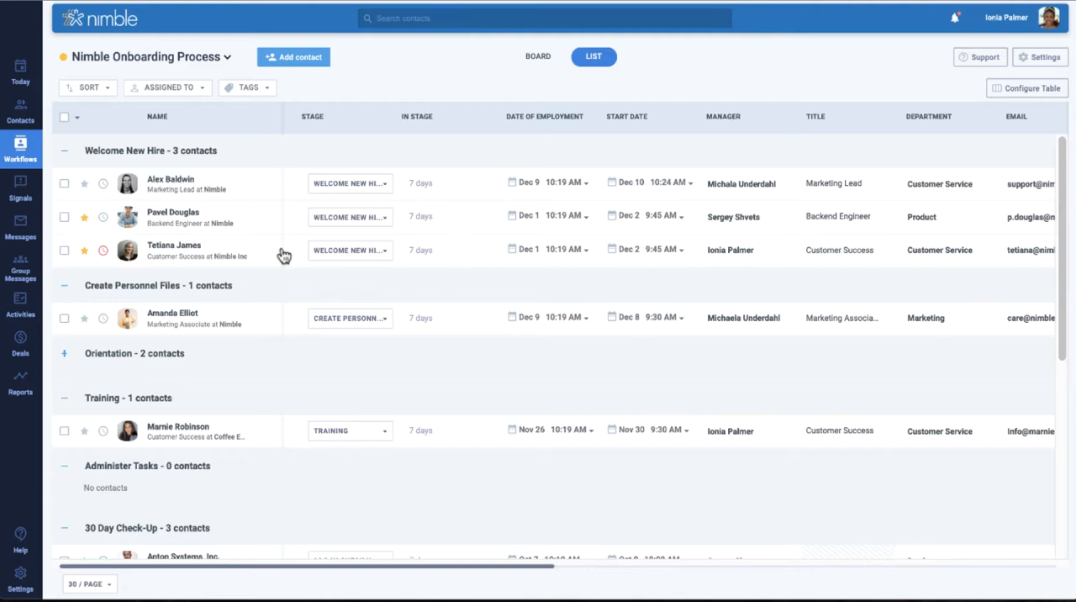
pyautogui.click(170, 178)
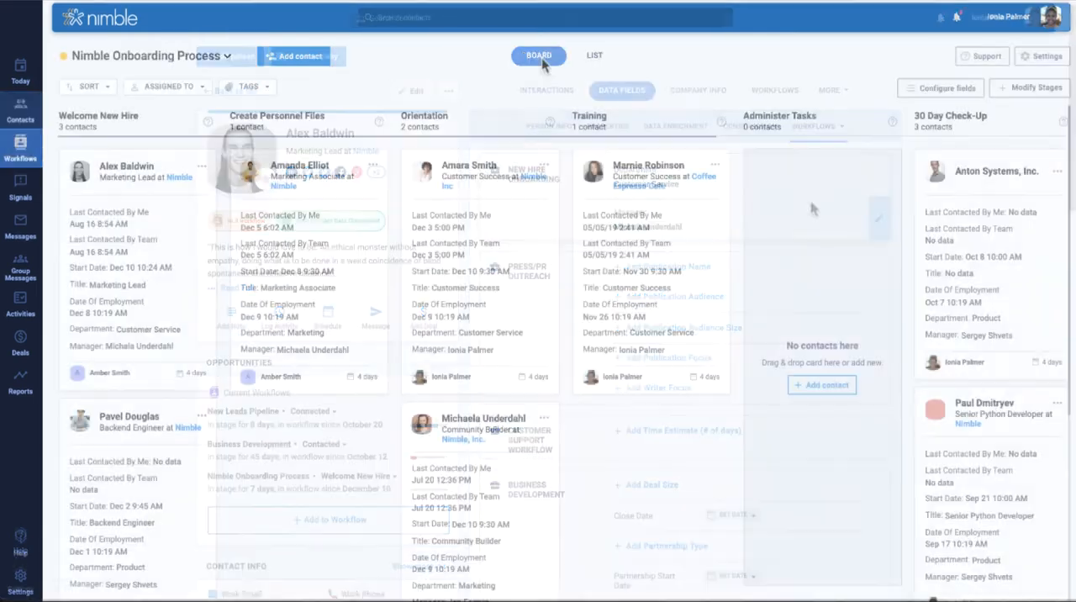
# Open the Orientation-stage Customer Success contact's side panel and show its Data Fields.
pyautogui.click(487, 172)
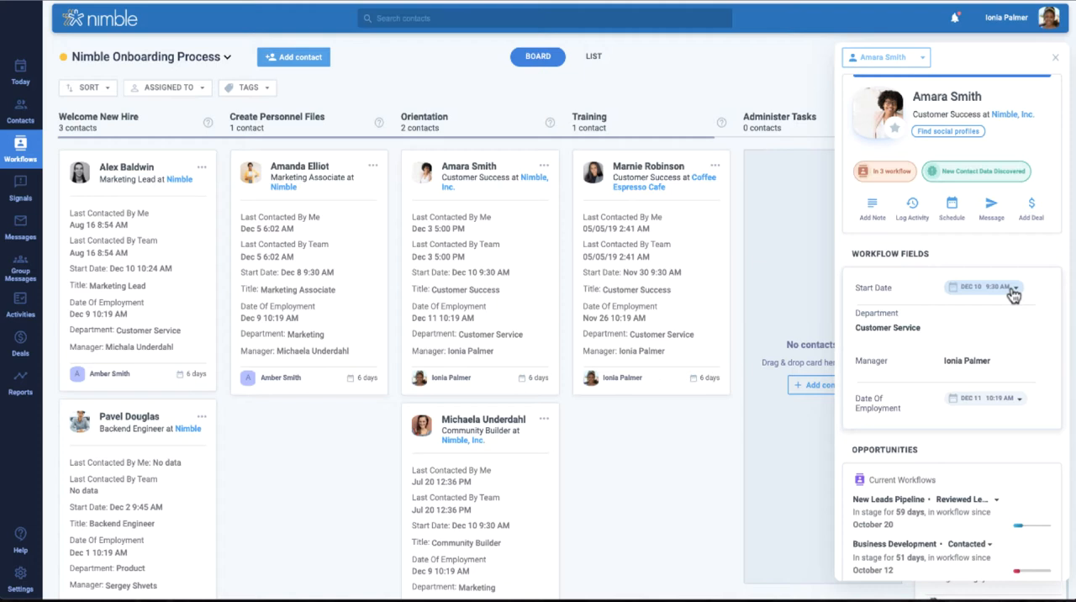
pyautogui.click(985, 289)
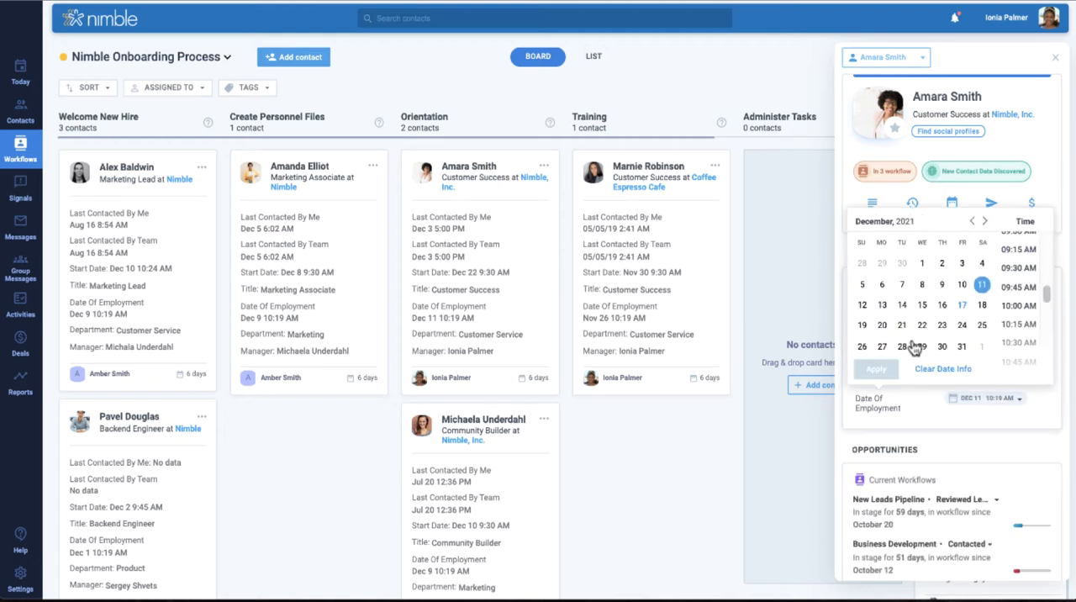
pyautogui.click(874, 370)
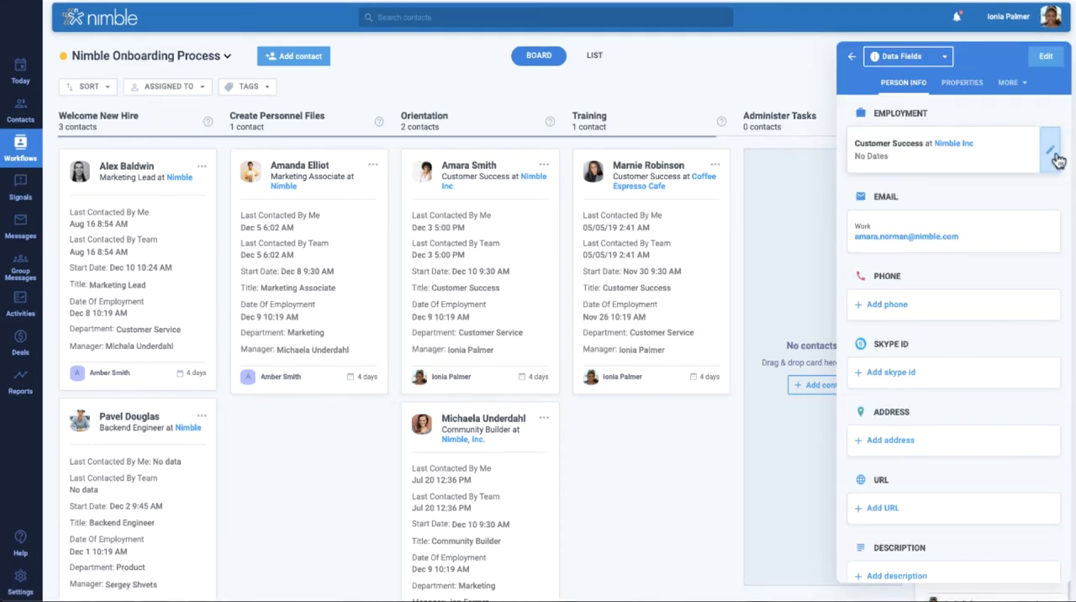
# Edit the Employment entry so the Title reads Customer Success Lead and save it.
pyautogui.click(1049, 150)
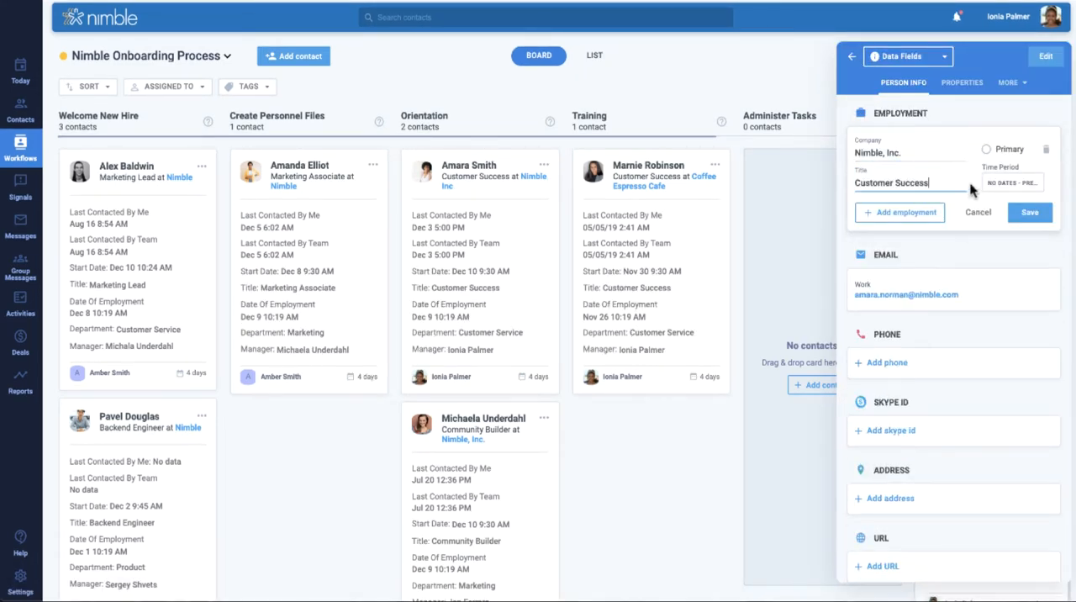
pyautogui.click(1029, 212)
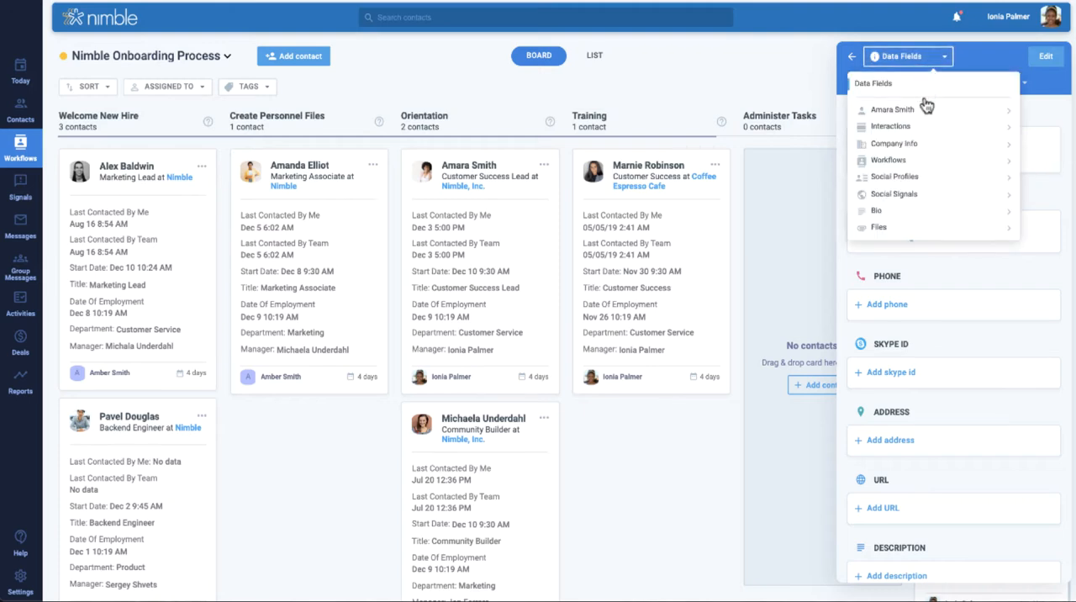
# Switch the contact panel to Interactions, listing upcoming and past activities.
pyautogui.click(892, 126)
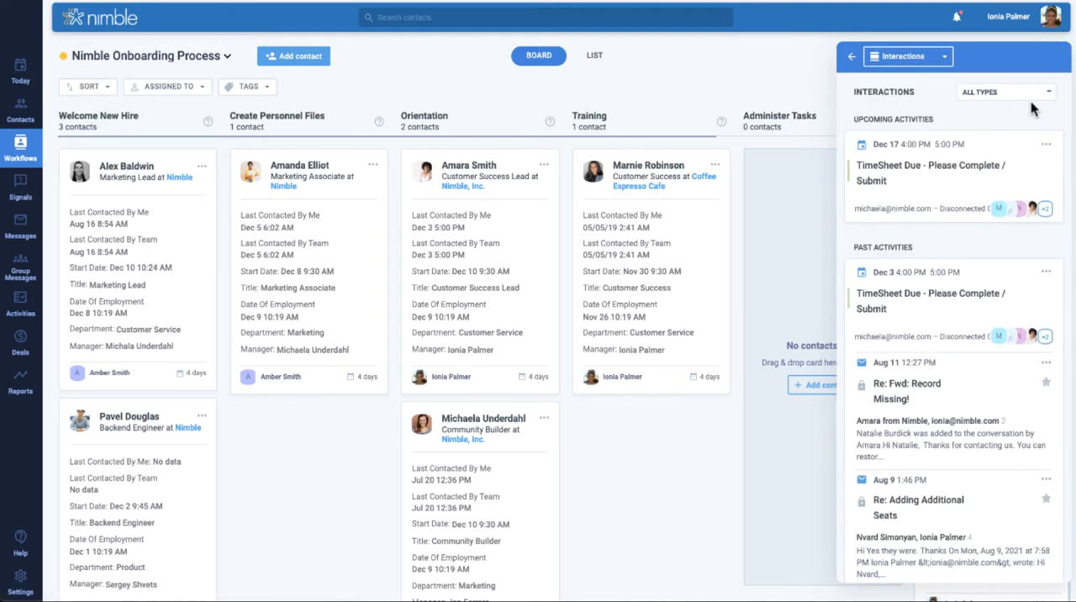
pyautogui.click(1012, 93)
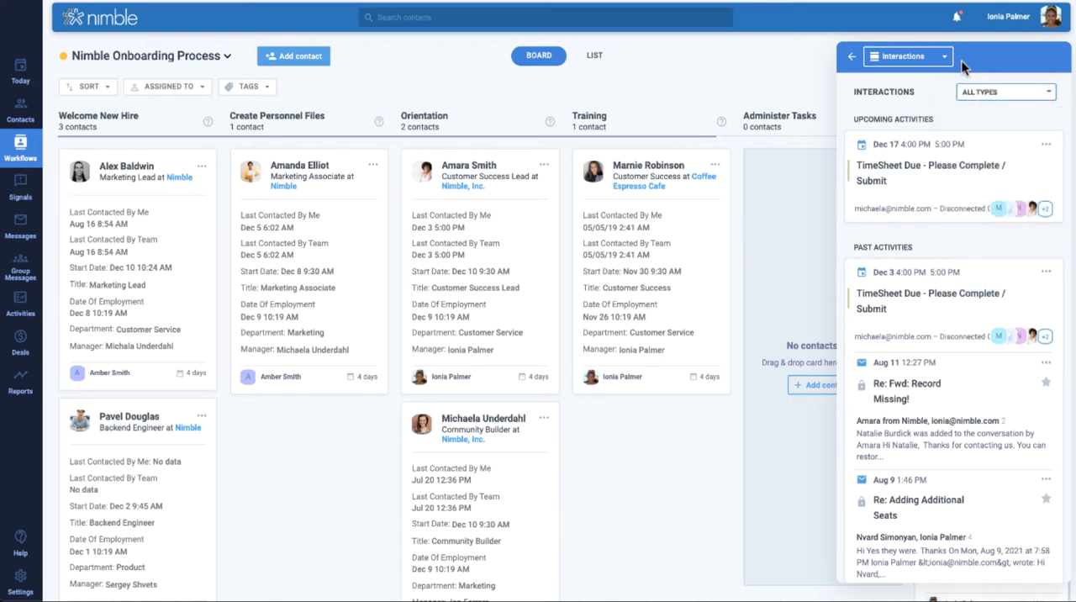
pyautogui.click(940, 57)
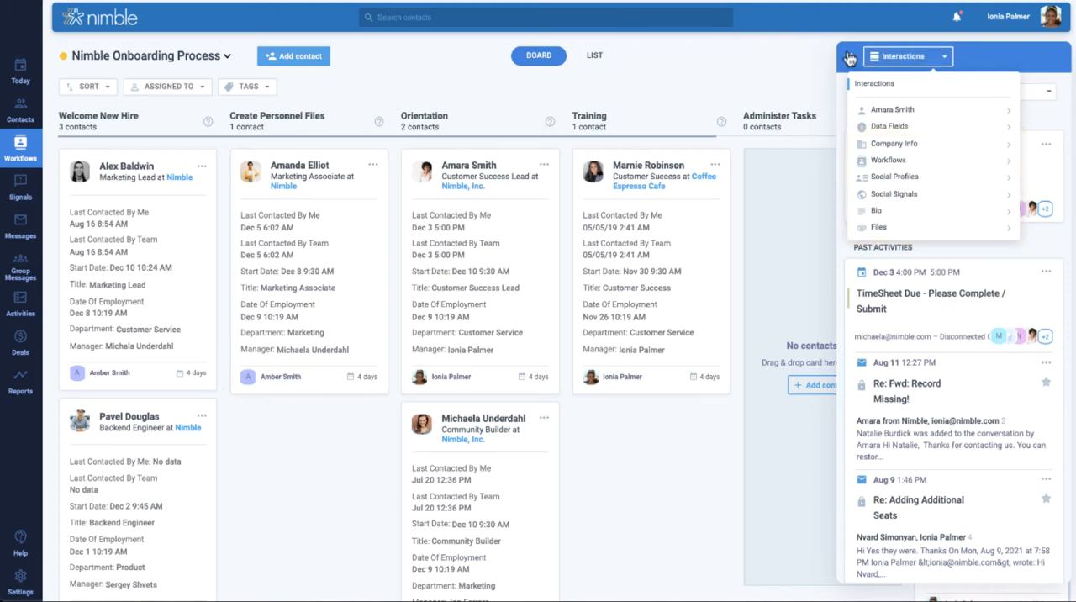
# Add a 'Follow up with assigned Task' task assigned to the current user, due Tomorrow.
pyautogui.click(890, 109)
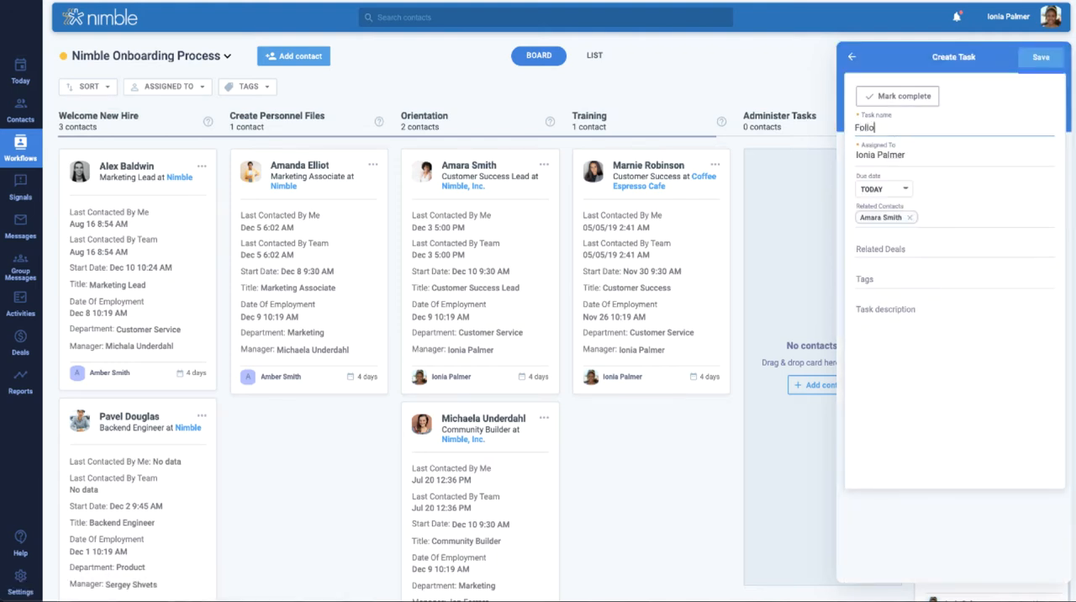
pyautogui.write('Follow up with assigned Task')
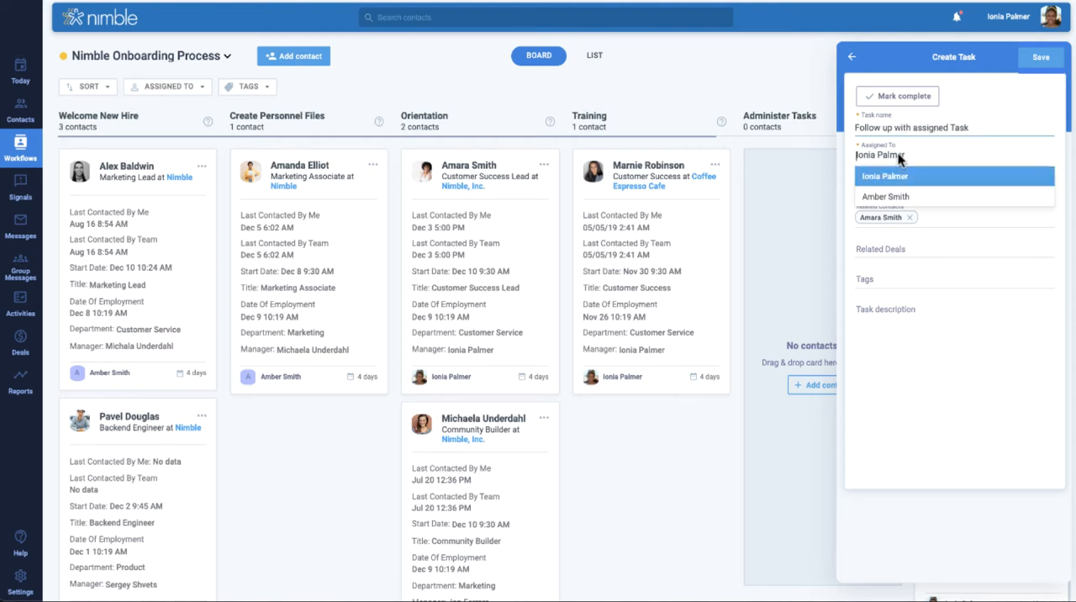
pyautogui.click(884, 174)
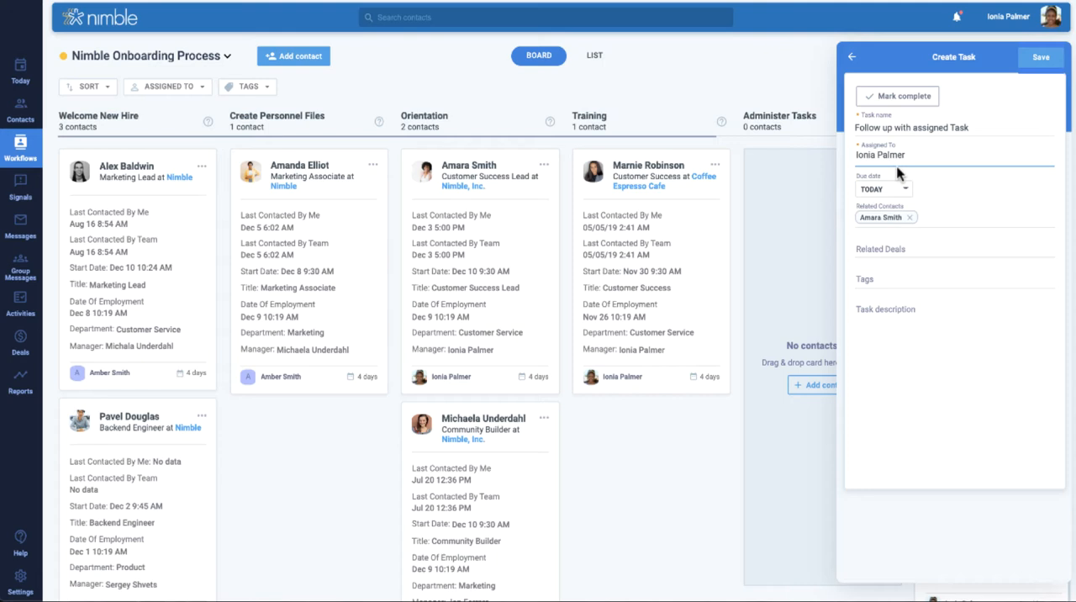
pyautogui.click(883, 188)
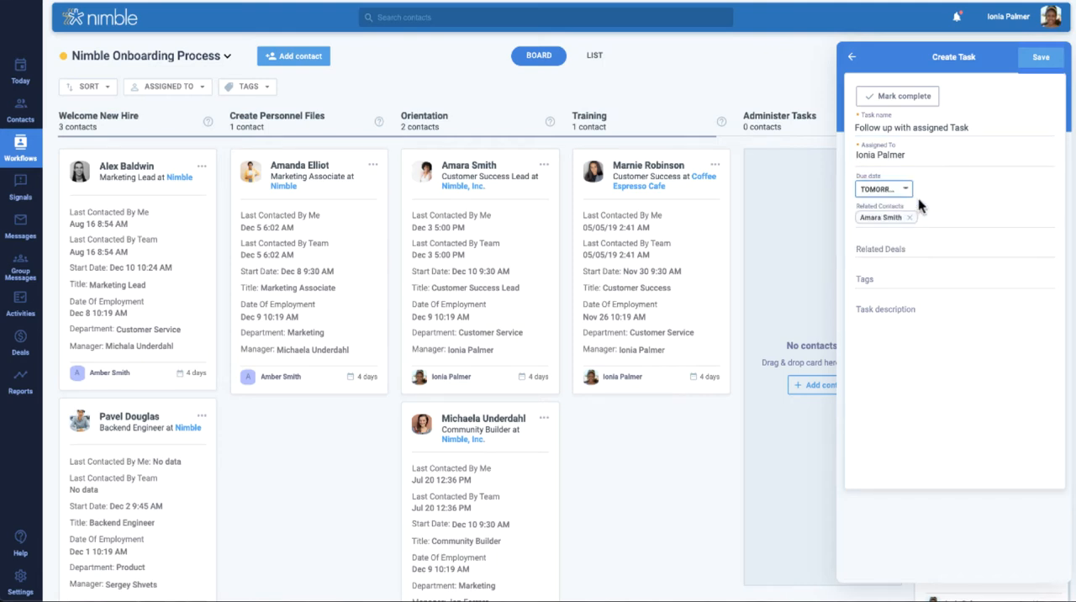
pyautogui.moveTo(985, 171)
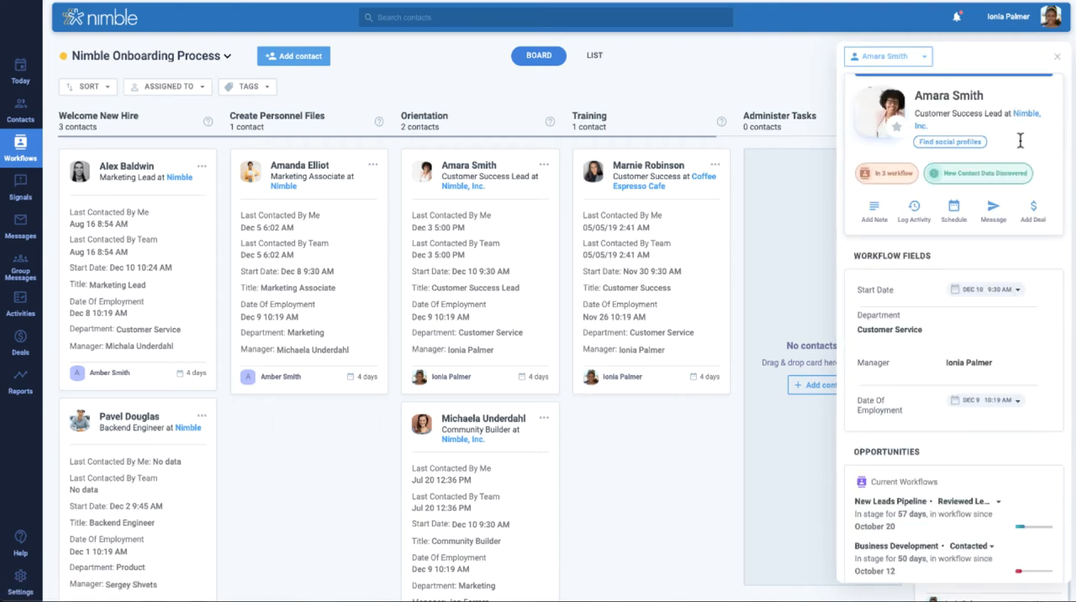
# Configure card fields to hide Last Contacted, Start Date and Title, keeping employment date, department and manager.
pyautogui.click(1055, 57)
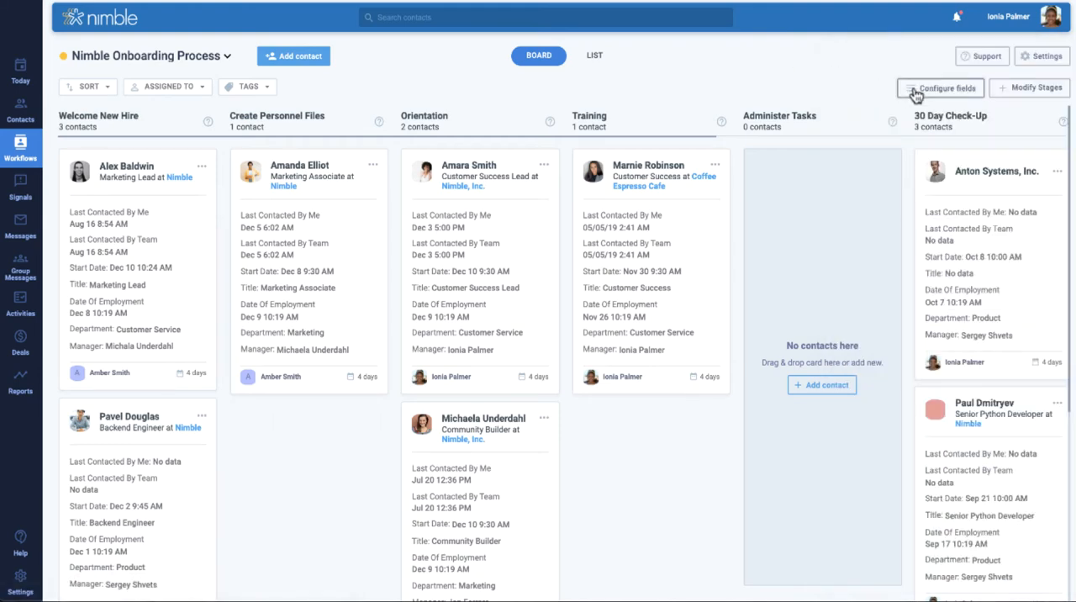
pyautogui.click(953, 87)
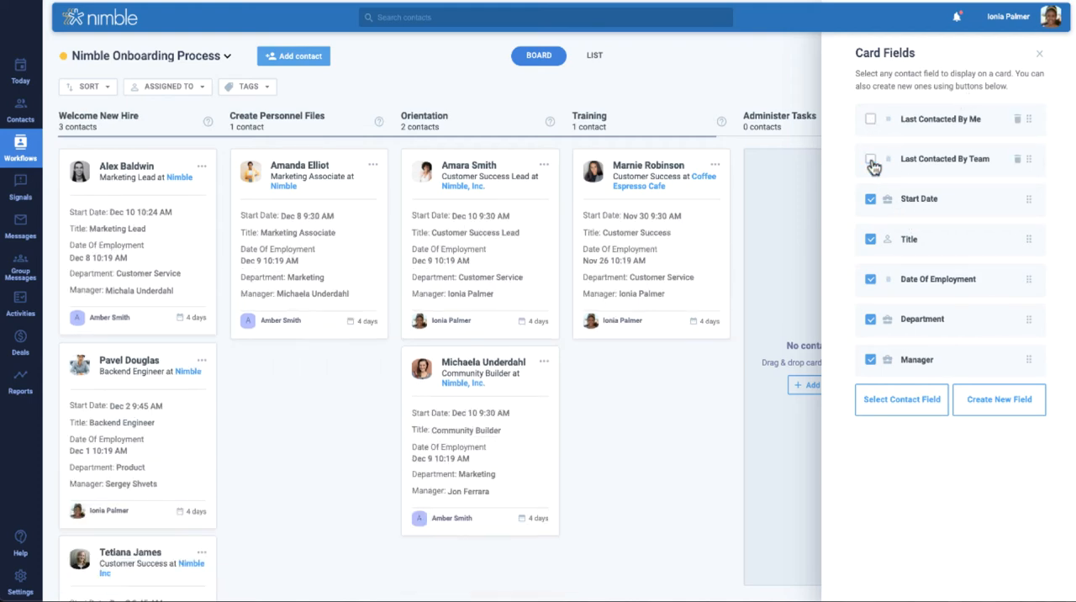
pyautogui.click(869, 198)
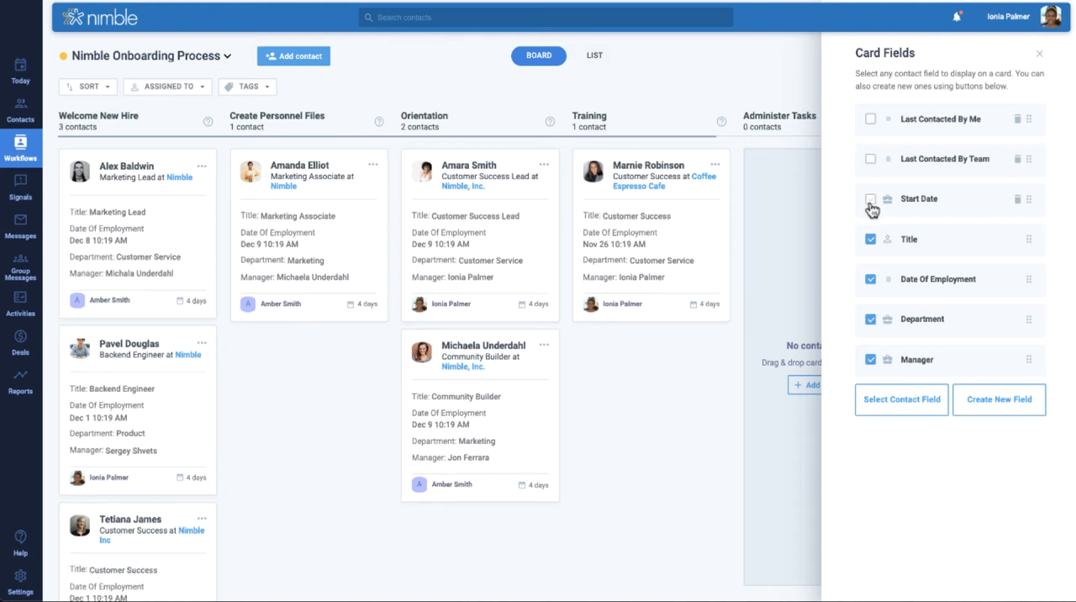
pyautogui.click(871, 239)
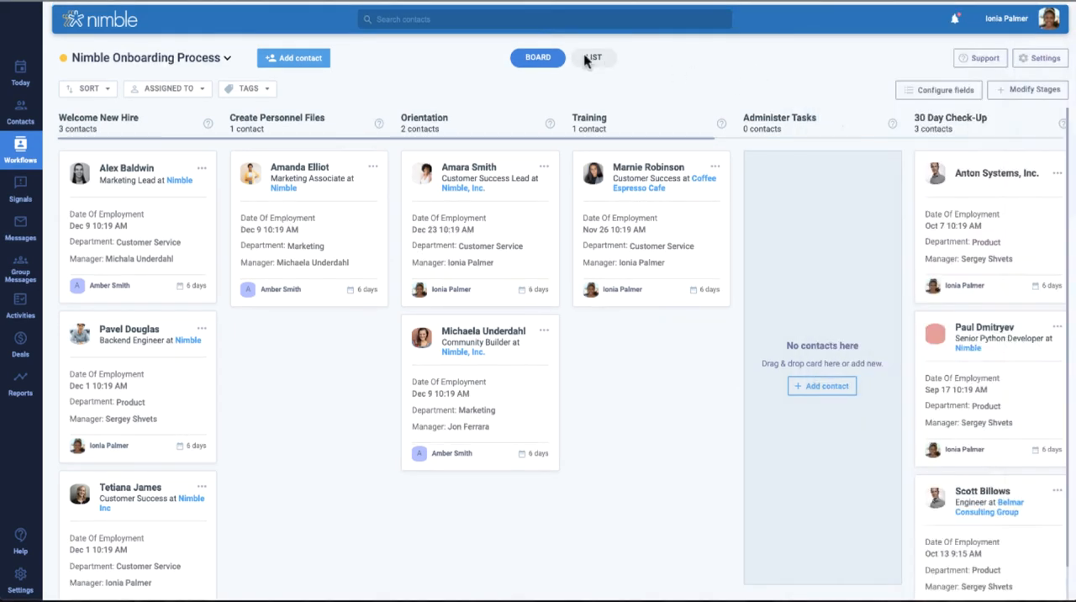
# In list view, hide the Stage, Date of Employment, Start Date and Manager columns.
pyautogui.click(592, 57)
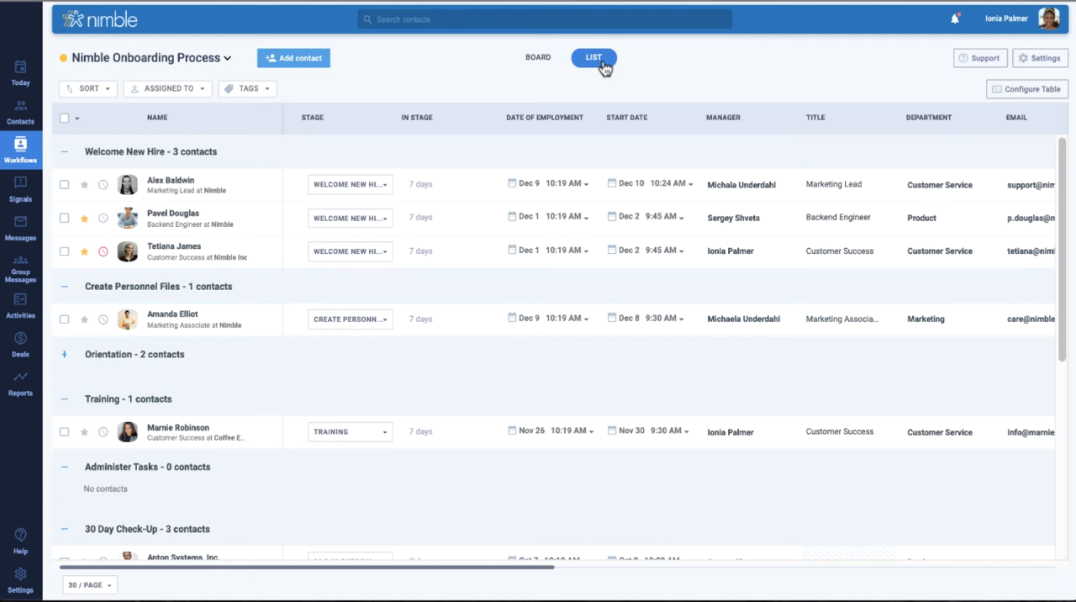
pyautogui.click(1050, 87)
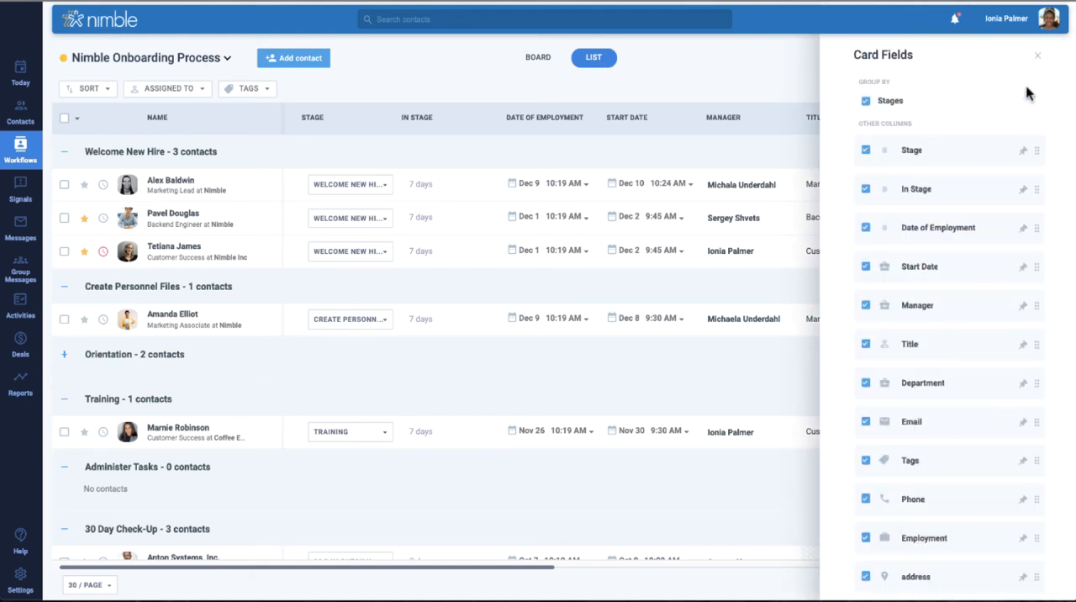
pyautogui.click(864, 151)
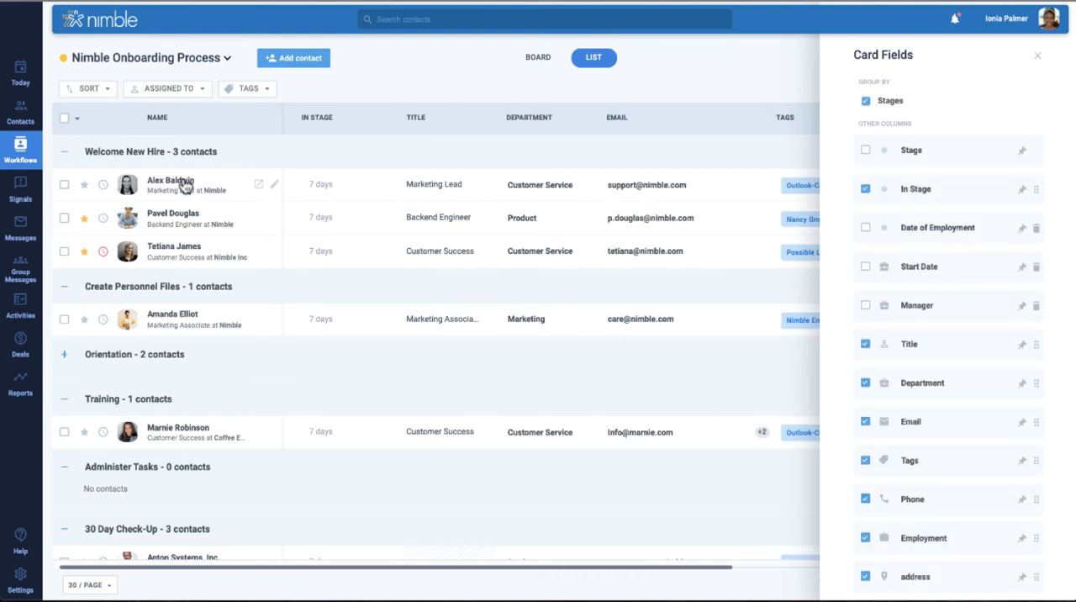
pyautogui.click(171, 181)
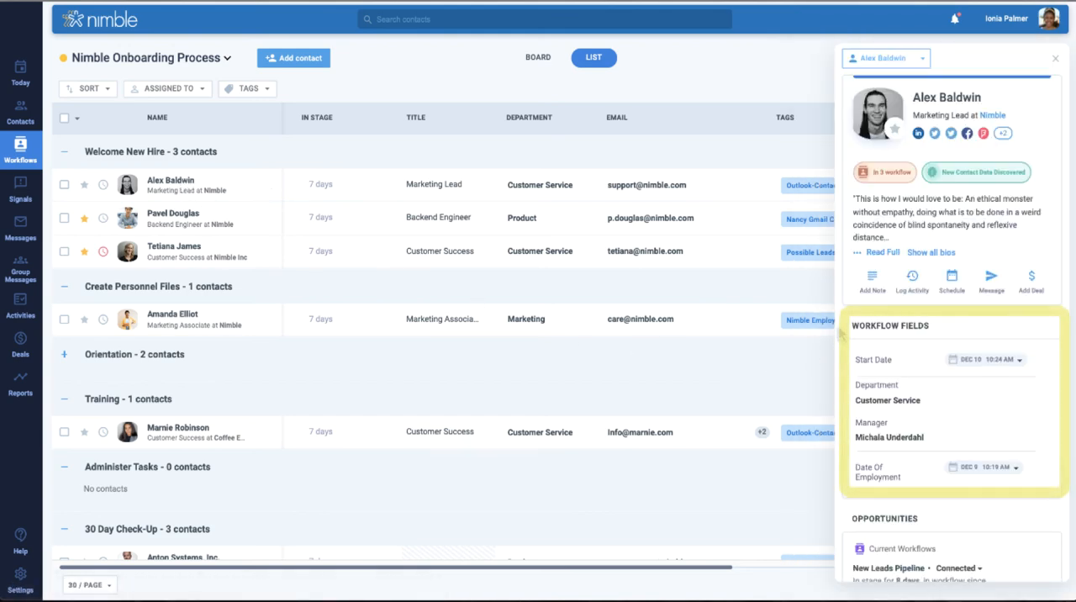
pyautogui.moveTo(845, 341)
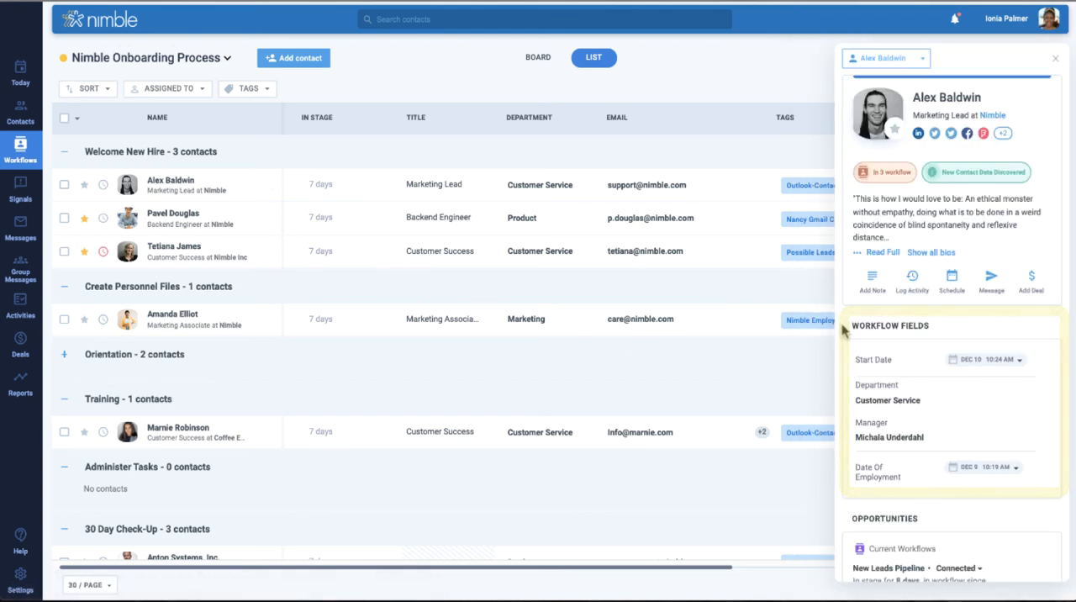